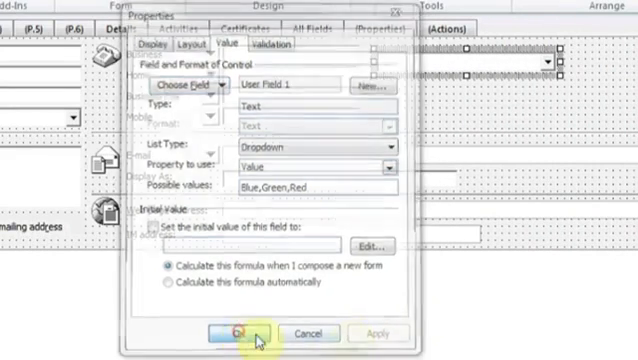
- Confirm User Field 1 with possible values Blue,Green,Red in the Properties dialog
{"action": "left_click", "coordinate": [236, 332]}
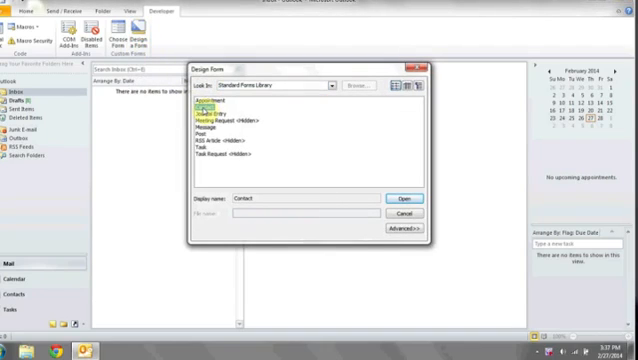
- Load the Contact form from the Standard Forms Library into design mode
{"action": "left_click", "coordinate": [396, 196]}
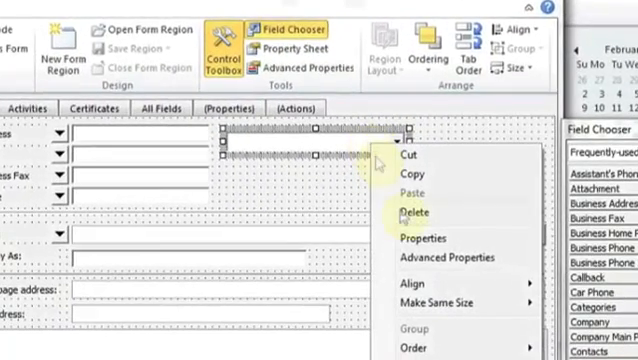
- Show the Properties dialog for the combo box control on the form page
{"action": "left_click", "coordinate": [412, 238]}
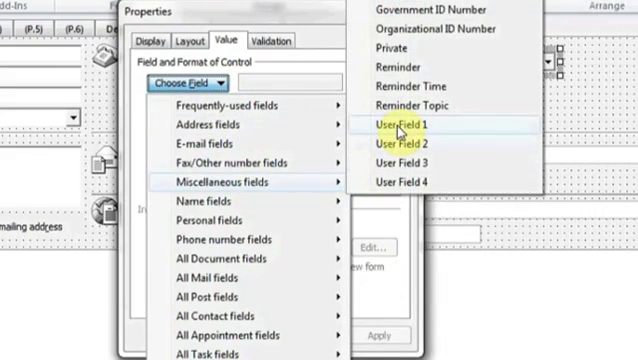
- Choose Miscellaneous fields > User Field 1 as the combo box's bound field
{"action": "left_click", "coordinate": [398, 124]}
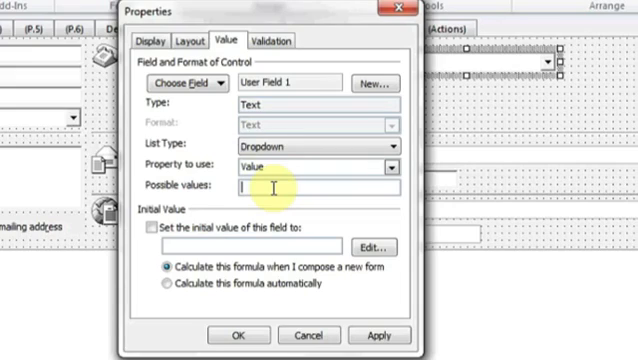
- Enter Blue,Green,Red as the possible values and apply the combo box properties
{"action": "type", "text": "B"}
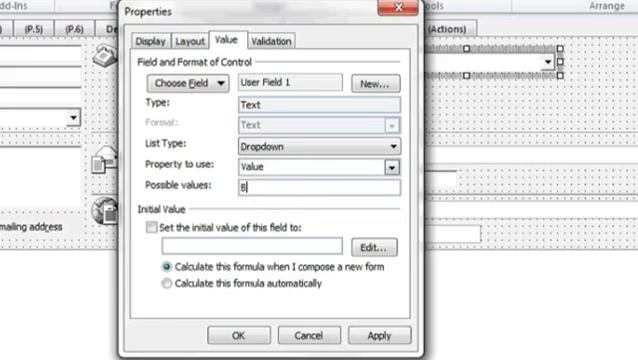
{"action": "type", "text": "lue,Green"}
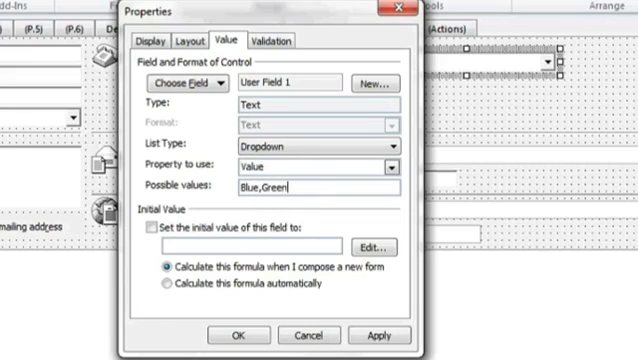
{"action": "type", "text": ",Red"}
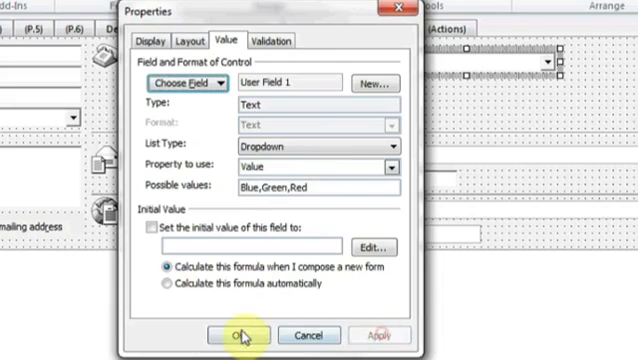
{"action": "left_click", "coordinate": [238, 336]}
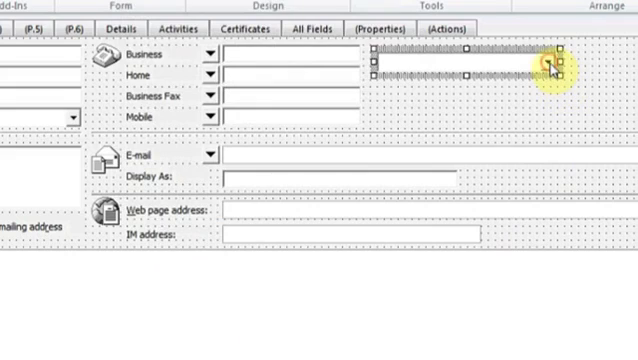